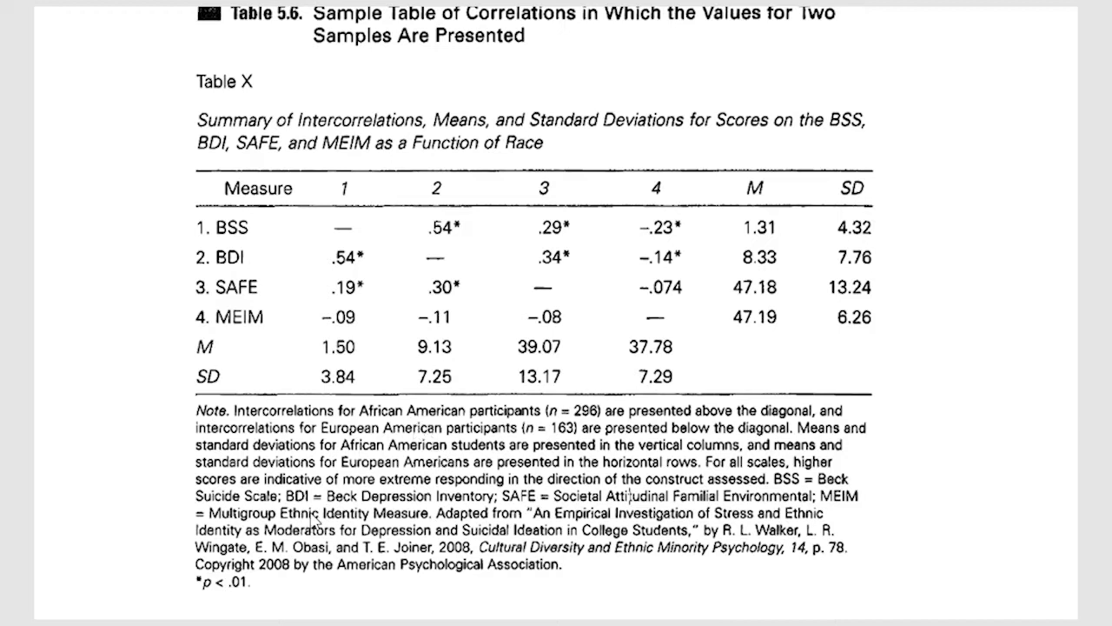
mouse_move(295, 378)
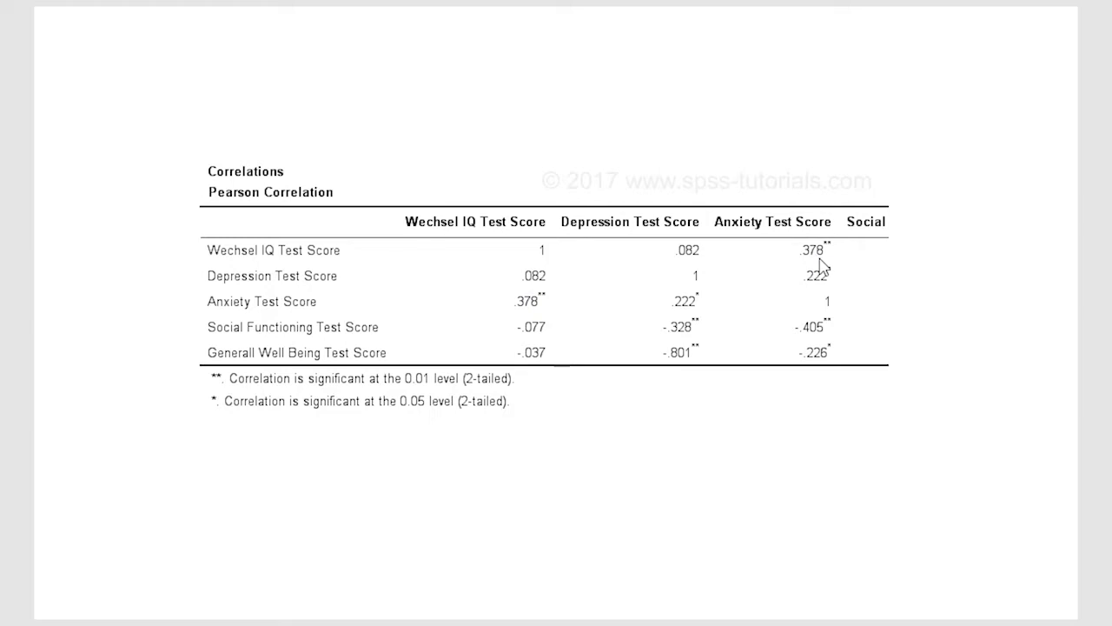
mouse_move(511, 224)
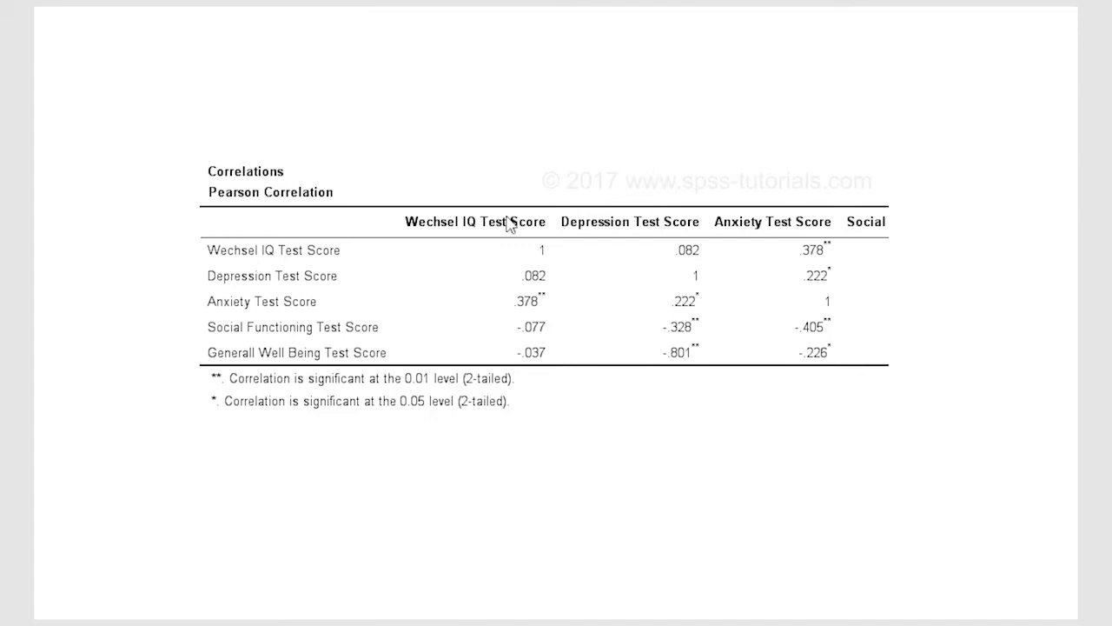
mouse_move(704, 168)
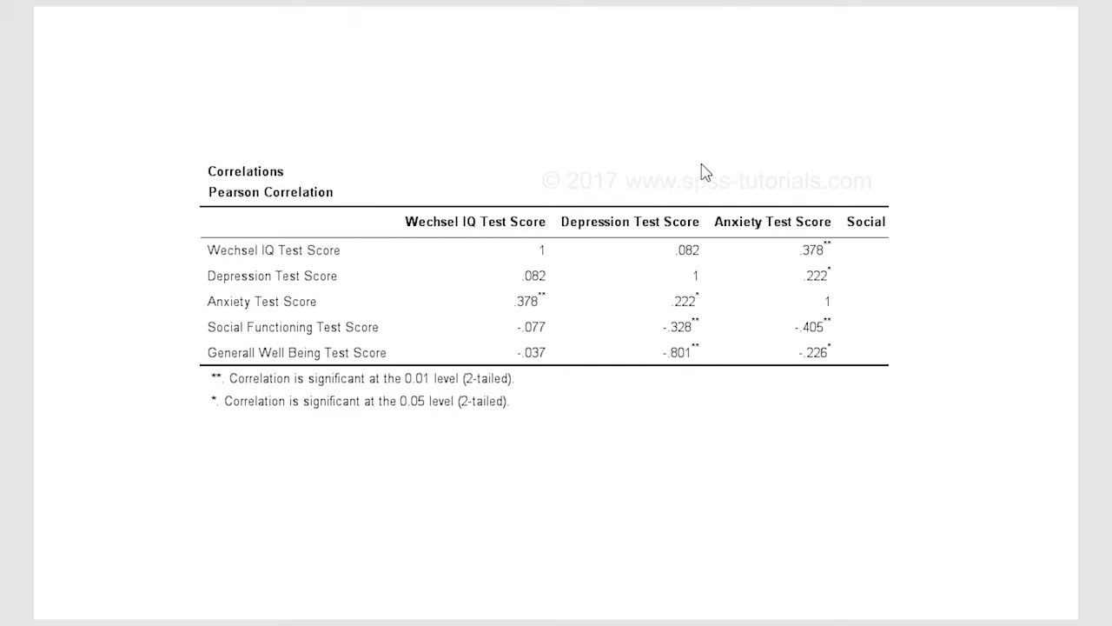